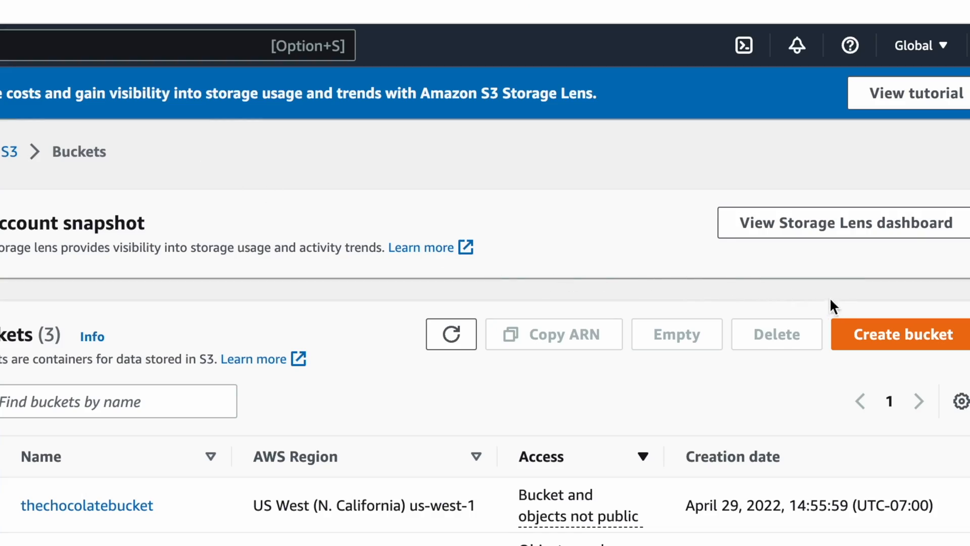
# Step: Start a new bucket named 'mediaavault-original-content' in US East (N. Virginia), leaving default encryption
pyautogui.click(899, 335)
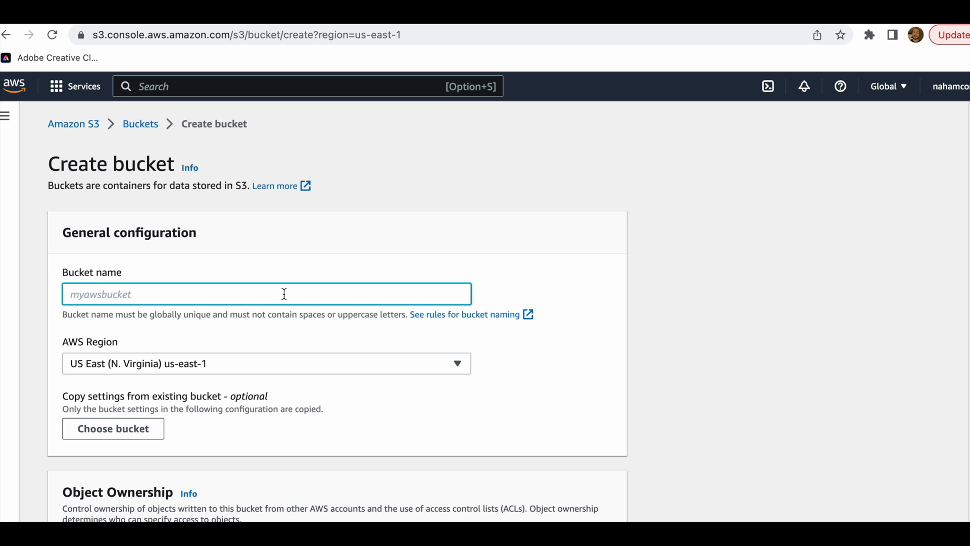
pyautogui.write('mediaavault-original-content')
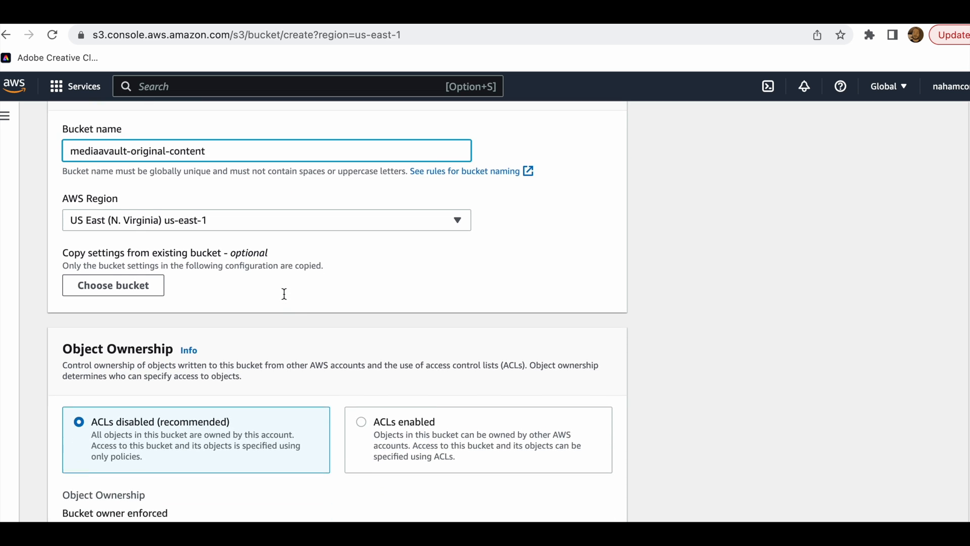
pyautogui.scroll(-3)
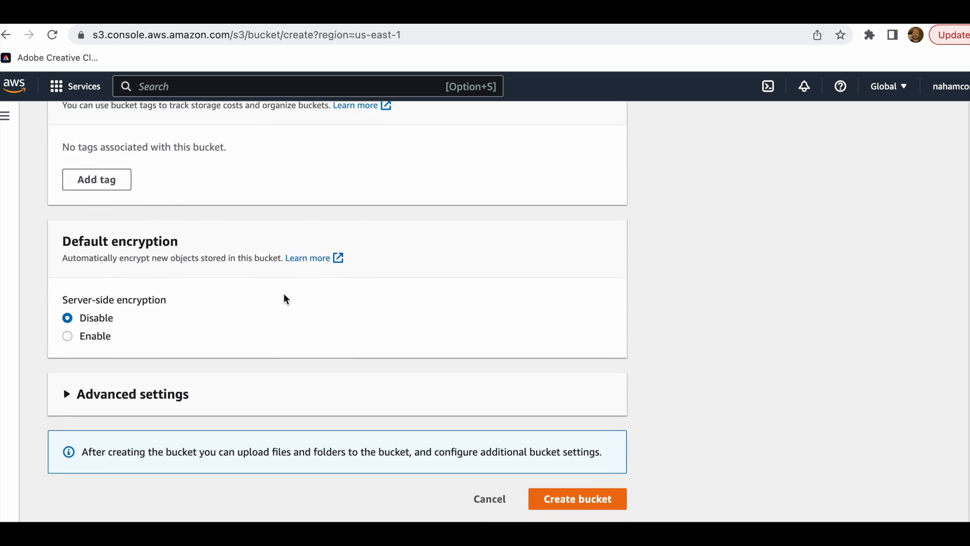